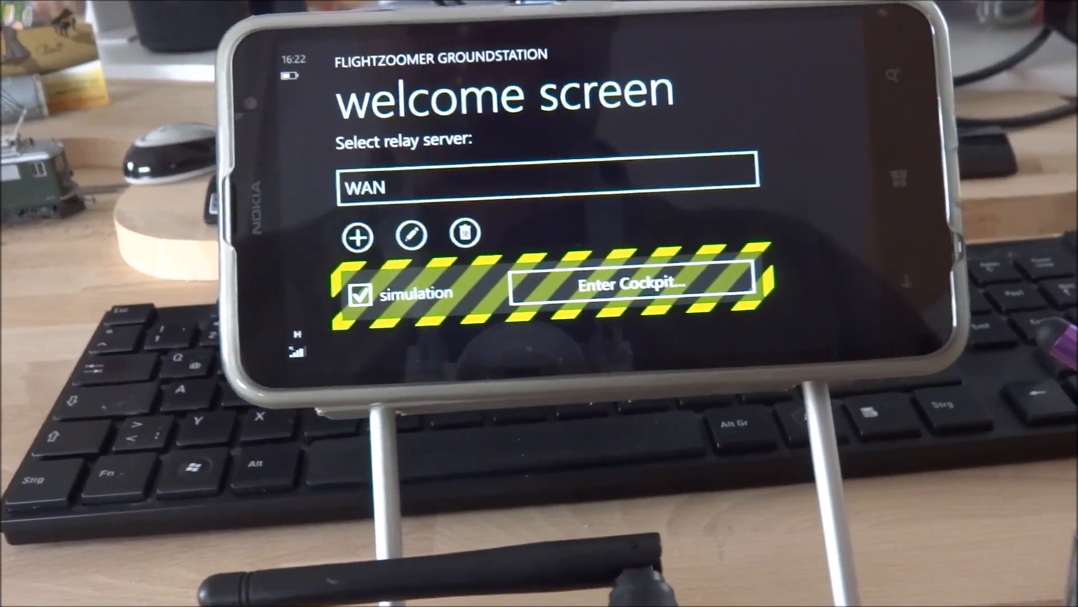
# Enter the cockpit from the welcome screen with simulation mode enabled
pyautogui.click(626, 284)
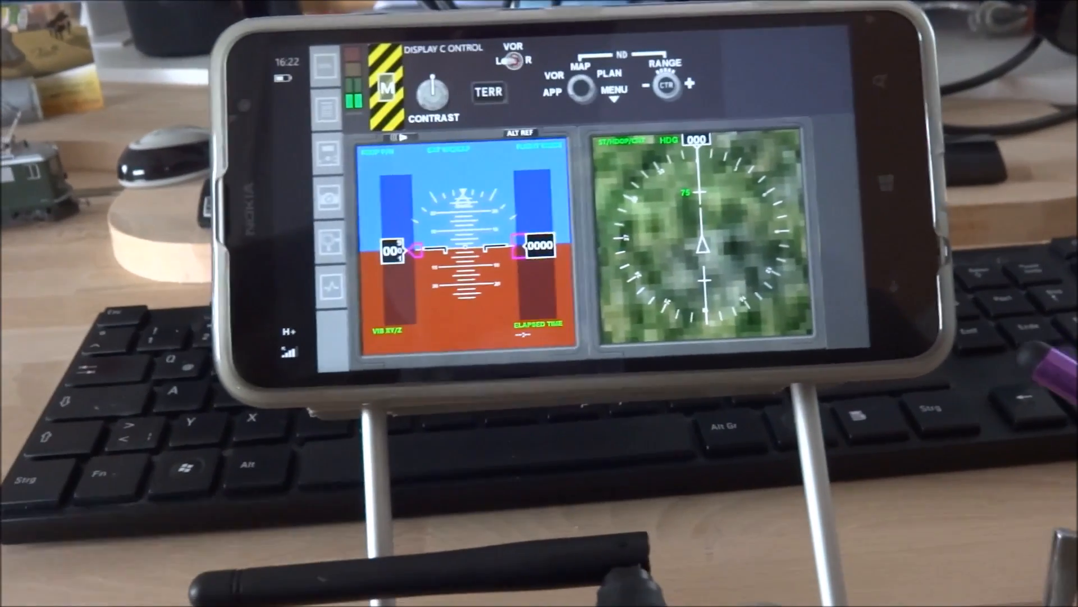